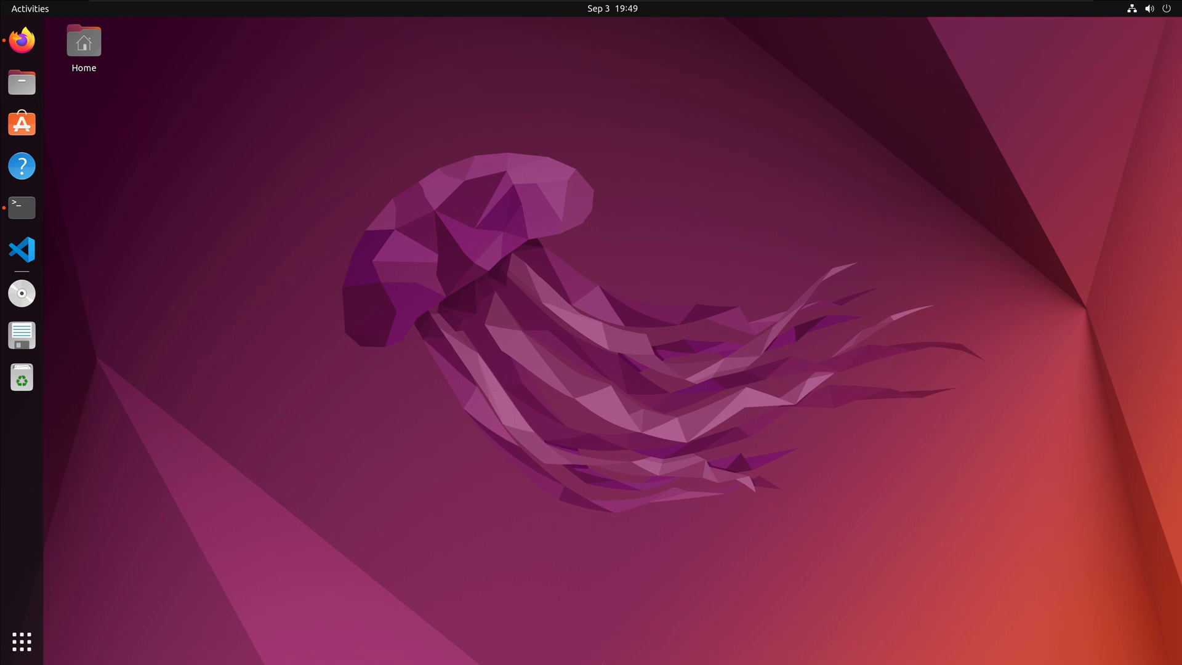
Step: Launch Firefox from the dock to reach the kasmweb/doom Docker Hub page
{"action": "left_click", "coordinate": [20, 40]}
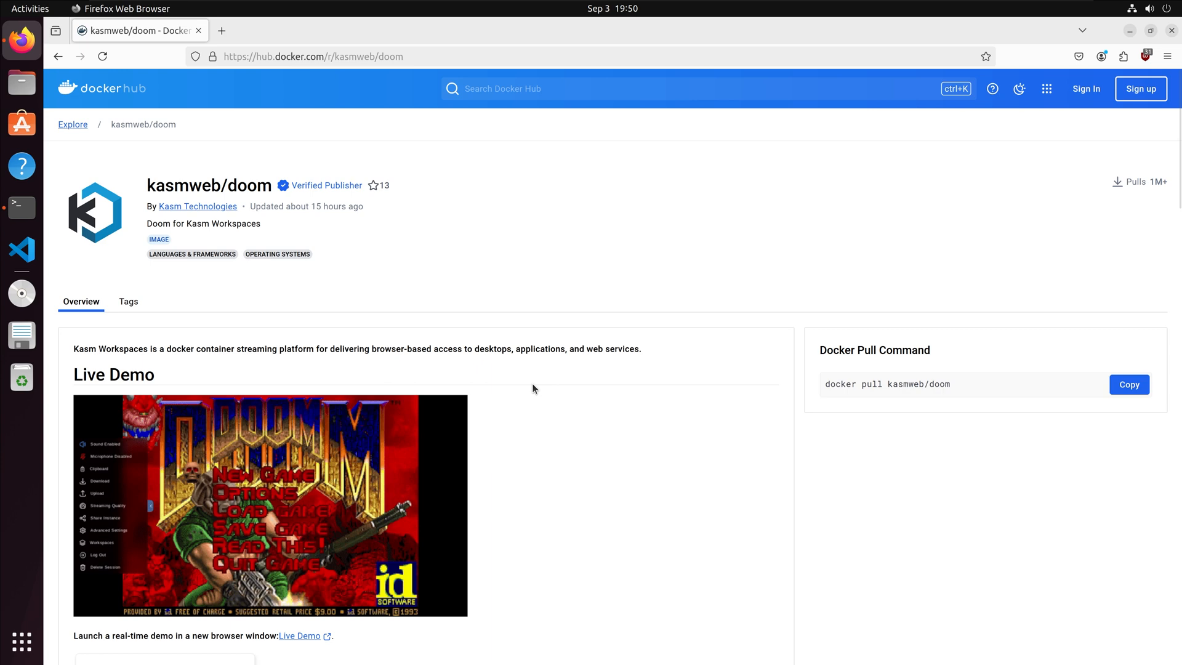
Step: Launch a Terminal window from the dock at an empty shell prompt
{"action": "left_click", "coordinate": [21, 207]}
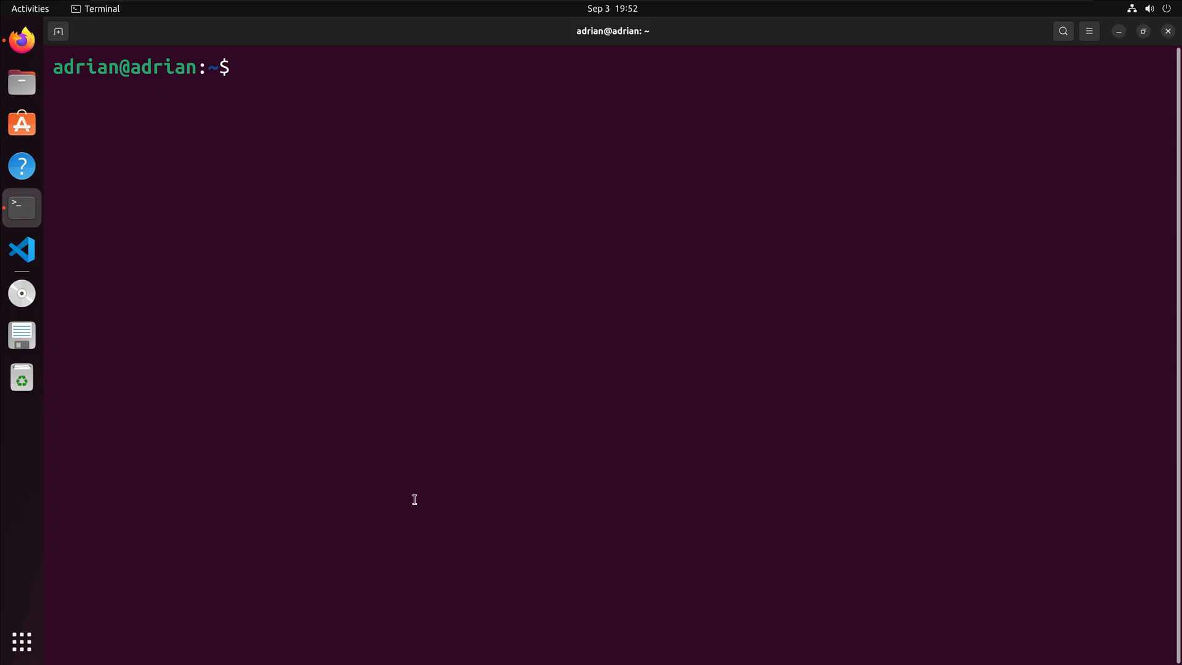
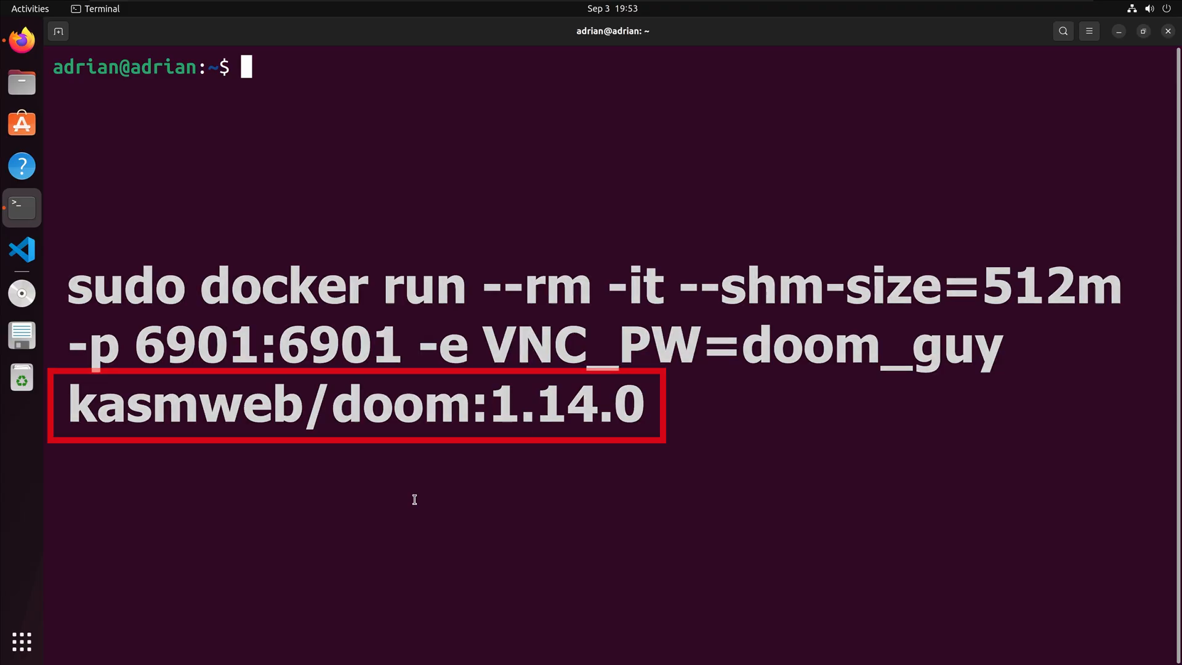
{"action": "key", "text": "Return"}
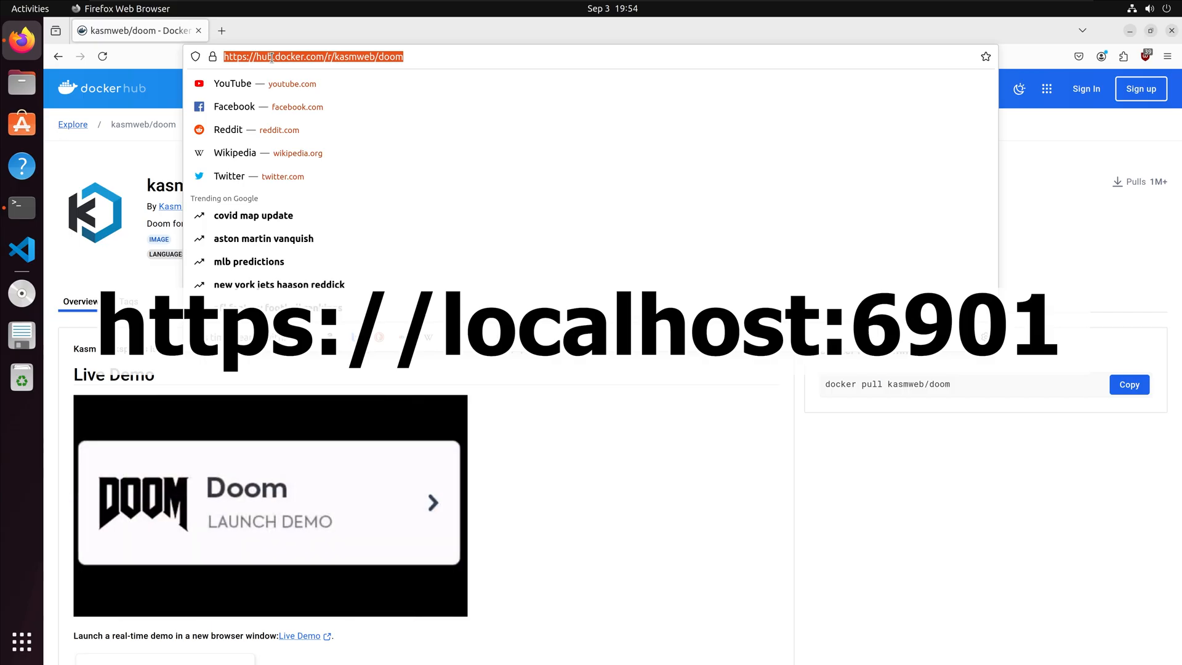
{"action": "type", "text": "https://localhost:6901"}
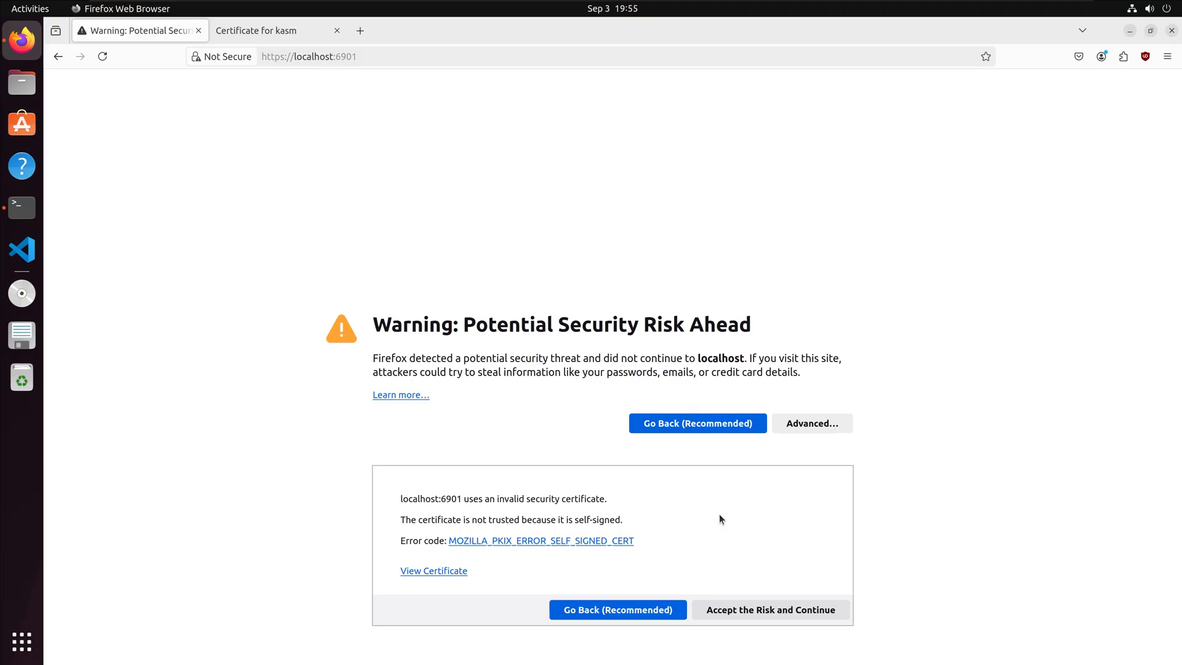
Step: Accept the self-signed certificate risk and continue to the Kasm session
{"action": "left_click", "coordinate": [770, 609]}
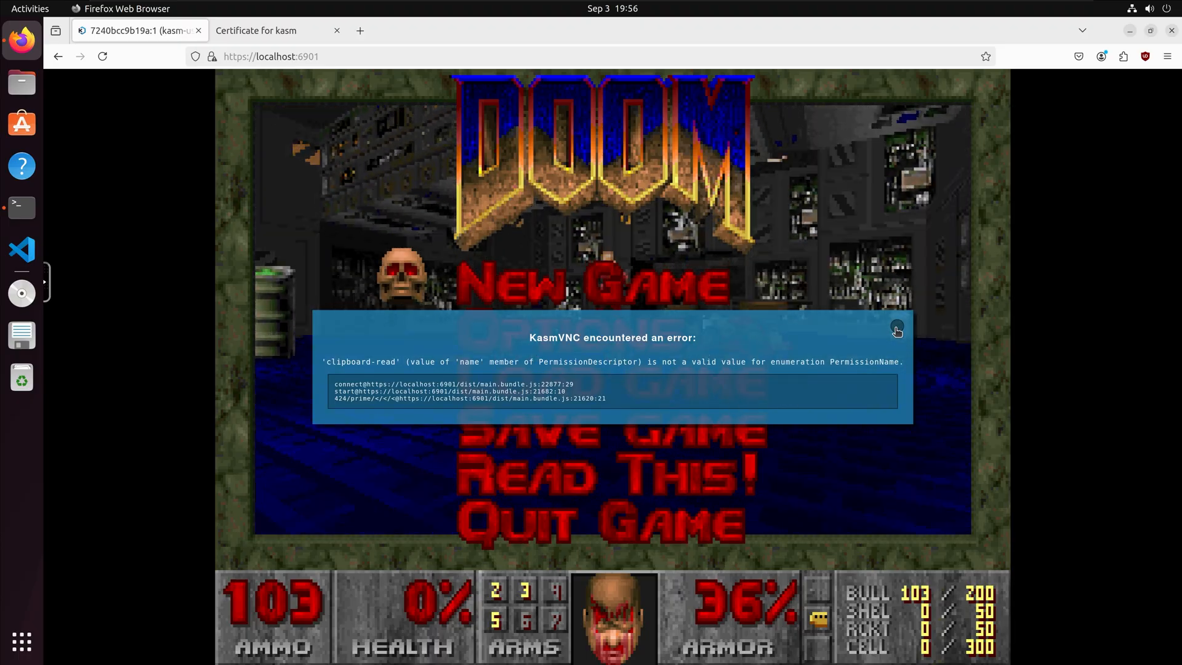
Step: Dismiss the KasmVNC clipboard permission error over the Doom menu
{"action": "left_click", "coordinate": [896, 330]}
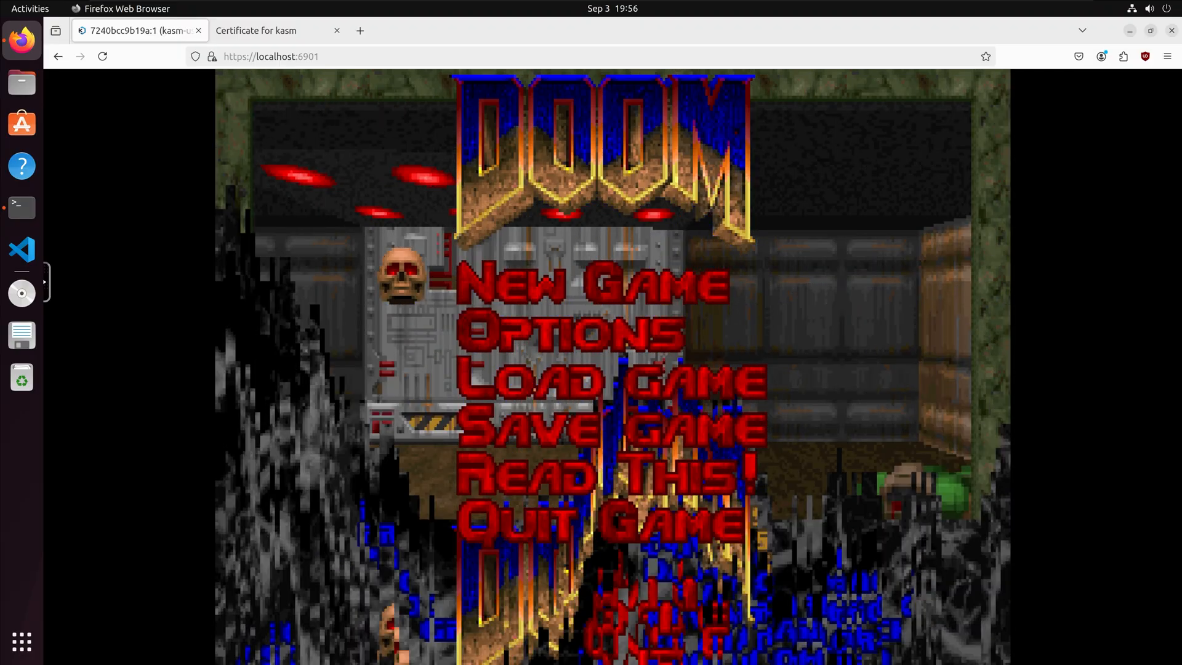
Step: Focus the Doom stream and start a new game, picking up an armor bonus
{"action": "left_click", "coordinate": [592, 285]}
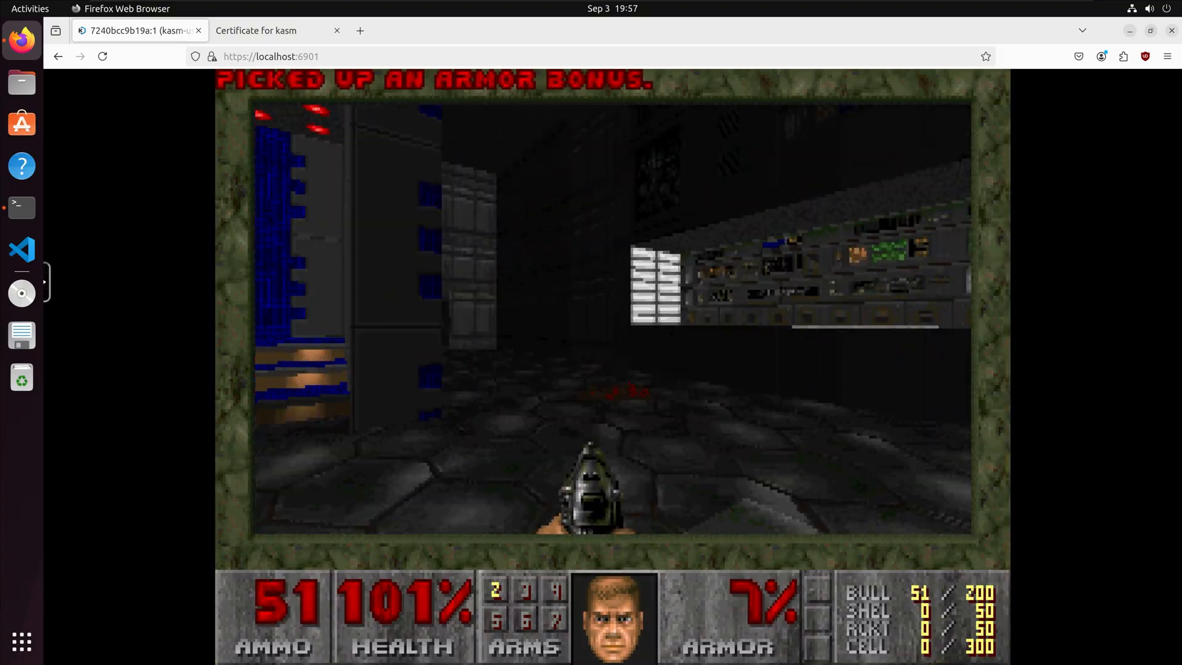
Step: Quit Doom from the Escape menu, confirming to reach the Chocolate Doom exit screen
{"action": "key", "text": "Escape"}
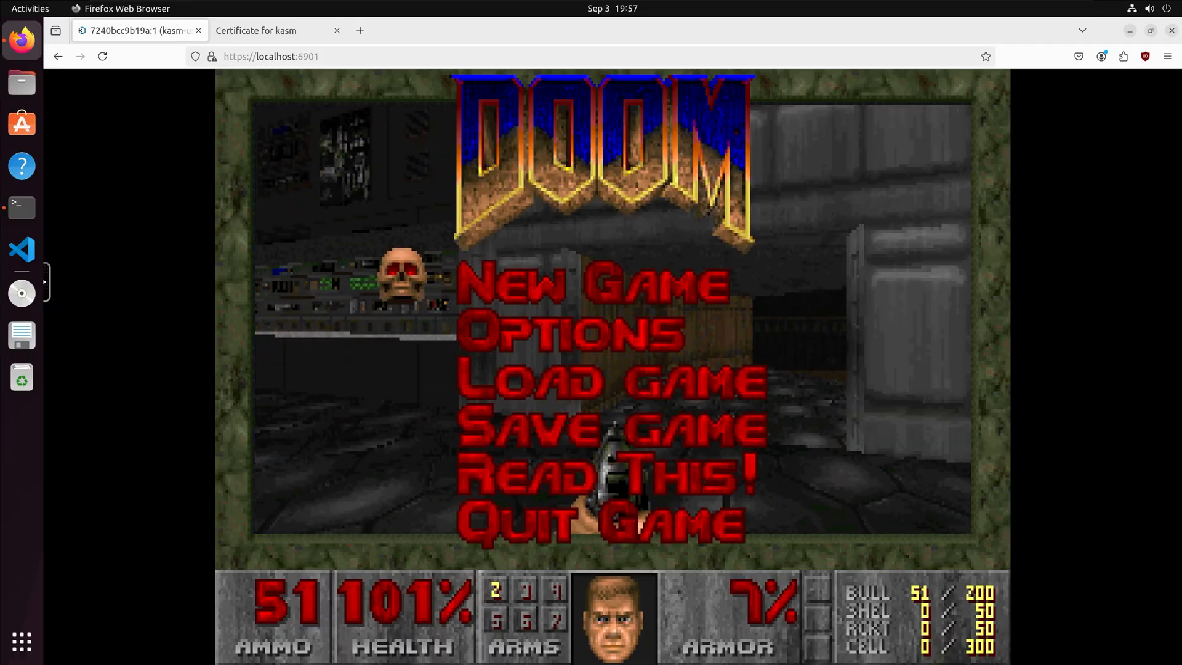
{"action": "key", "text": "Down"}
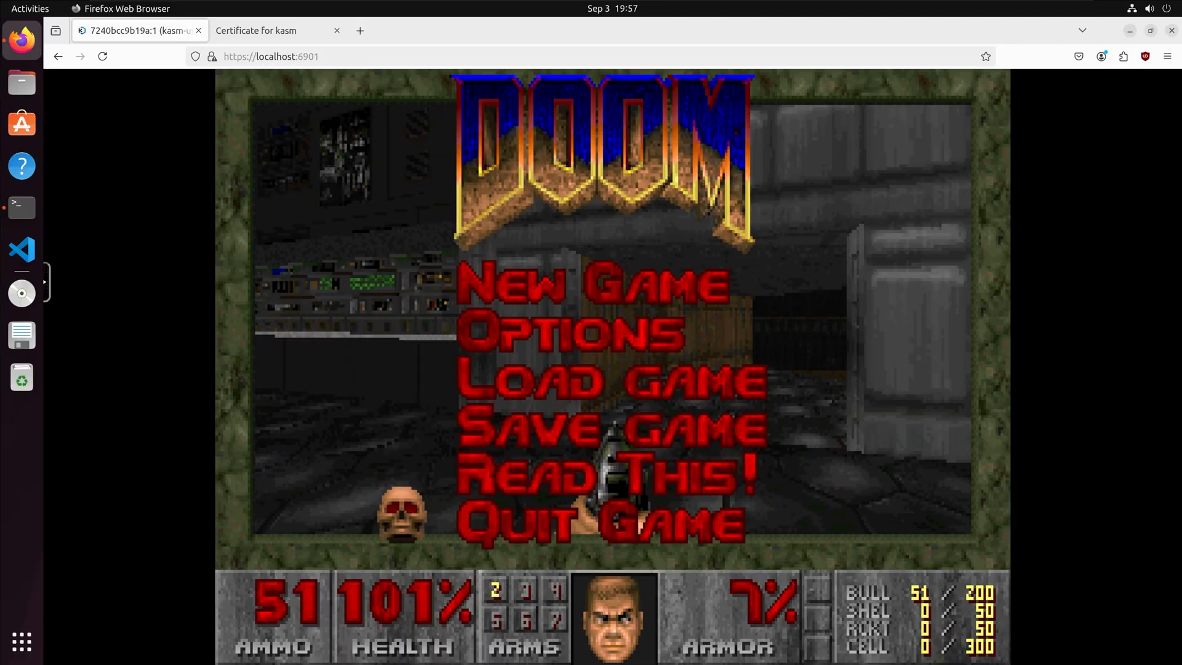
{"action": "left_click", "coordinate": [607, 479]}
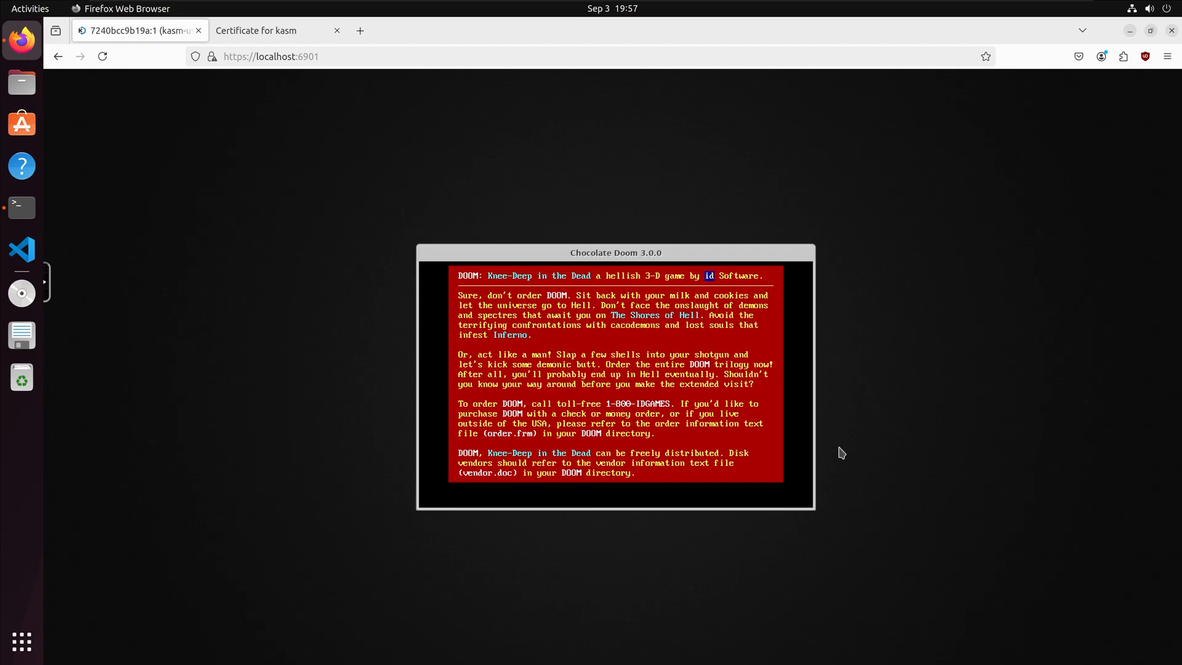